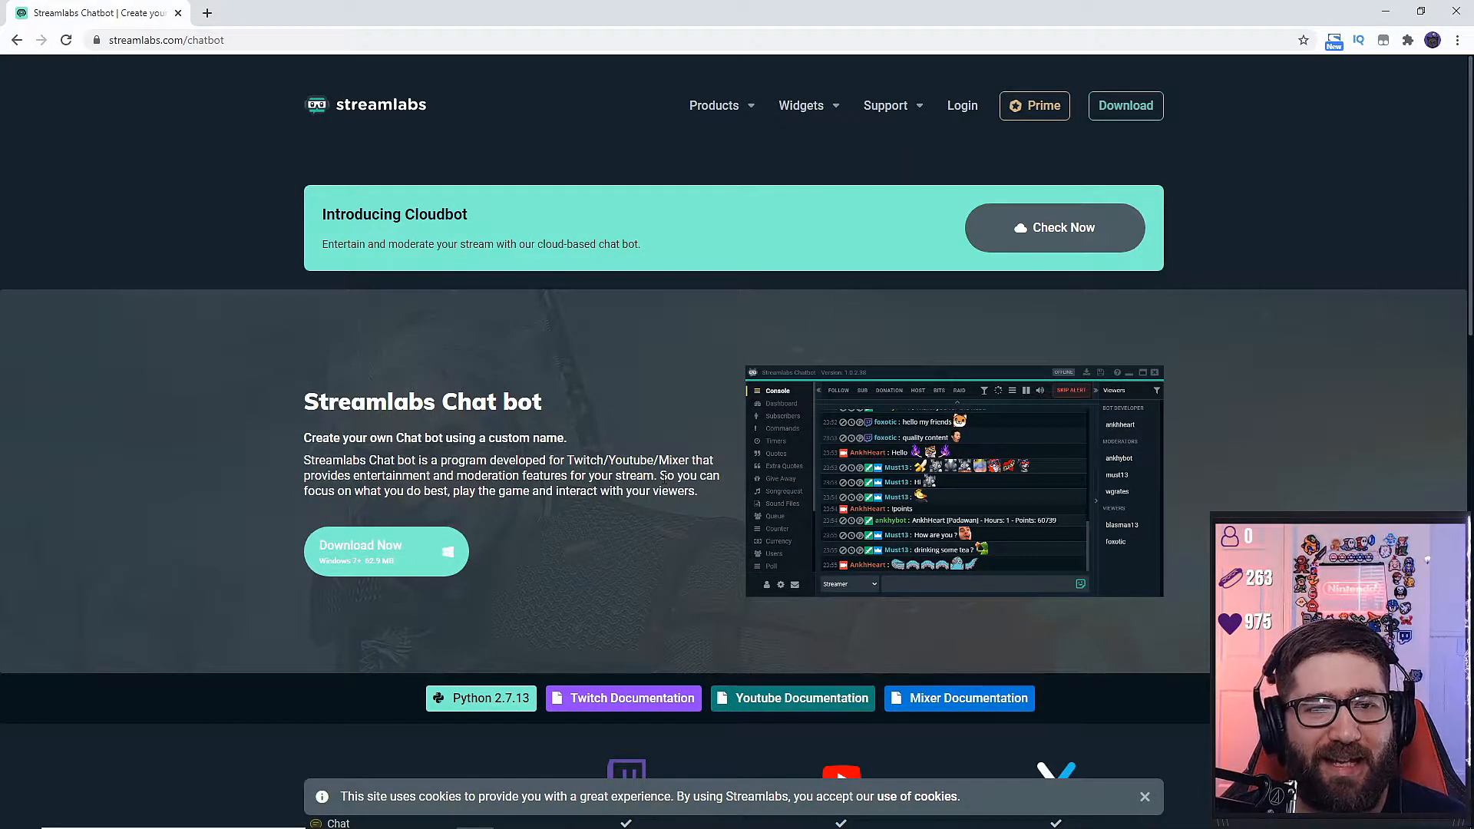
mouse_move(460, 535)
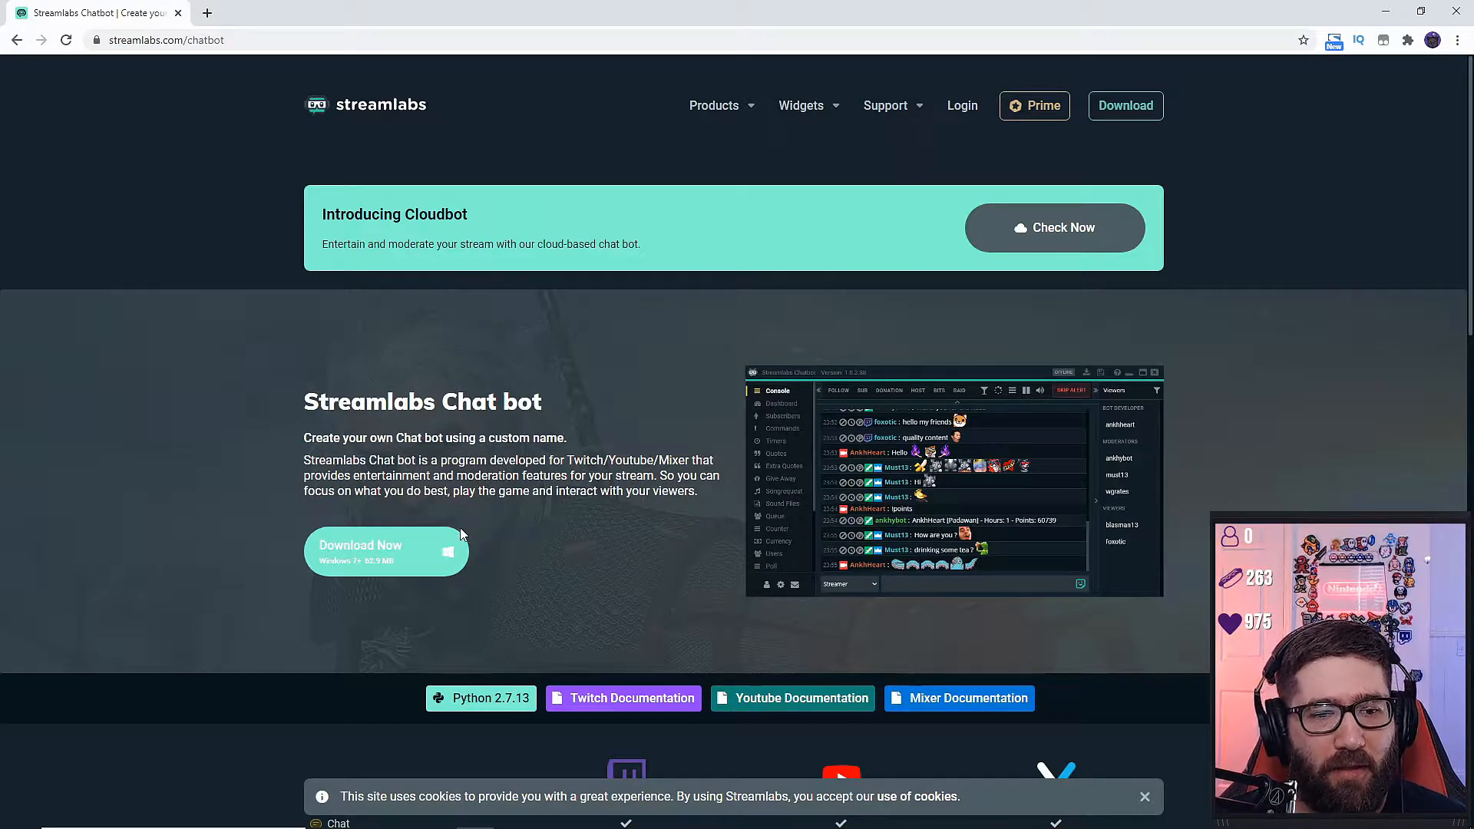
mouse_move(386, 550)
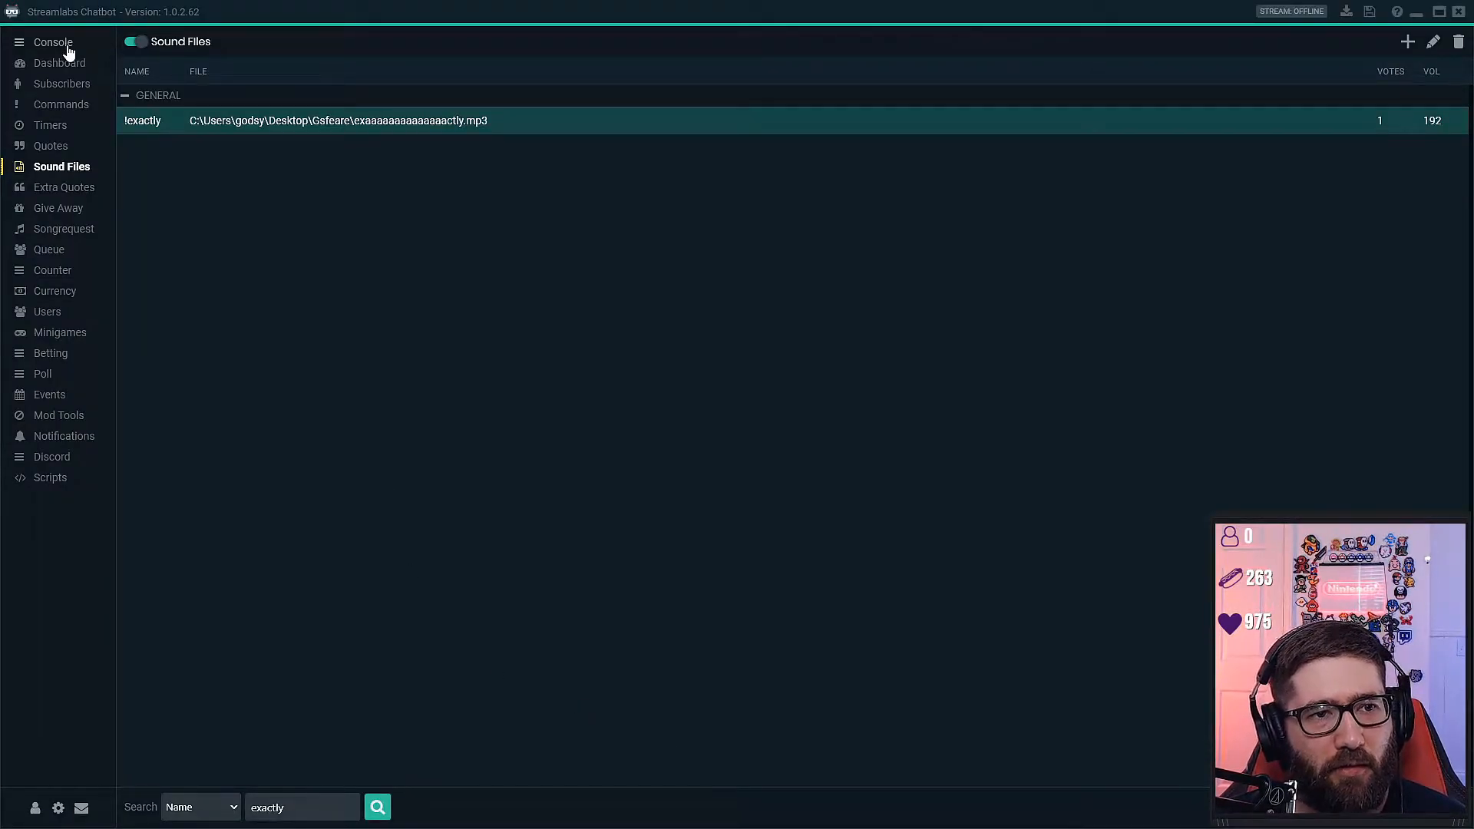
Step: Review the Twitch Streamer and Twitch Bot account connections, then close Connections
click(53, 41)
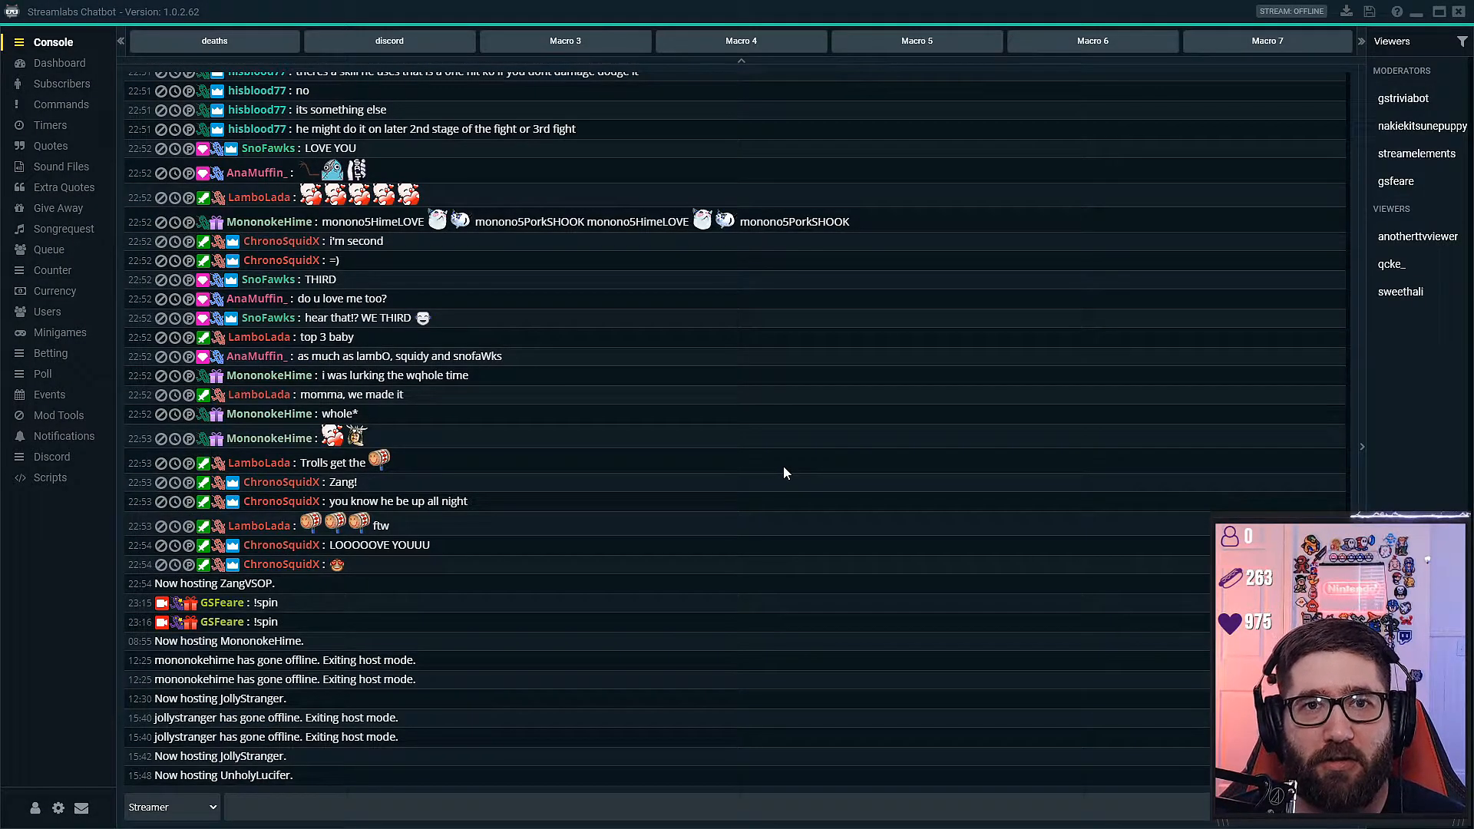
mouse_move(797, 597)
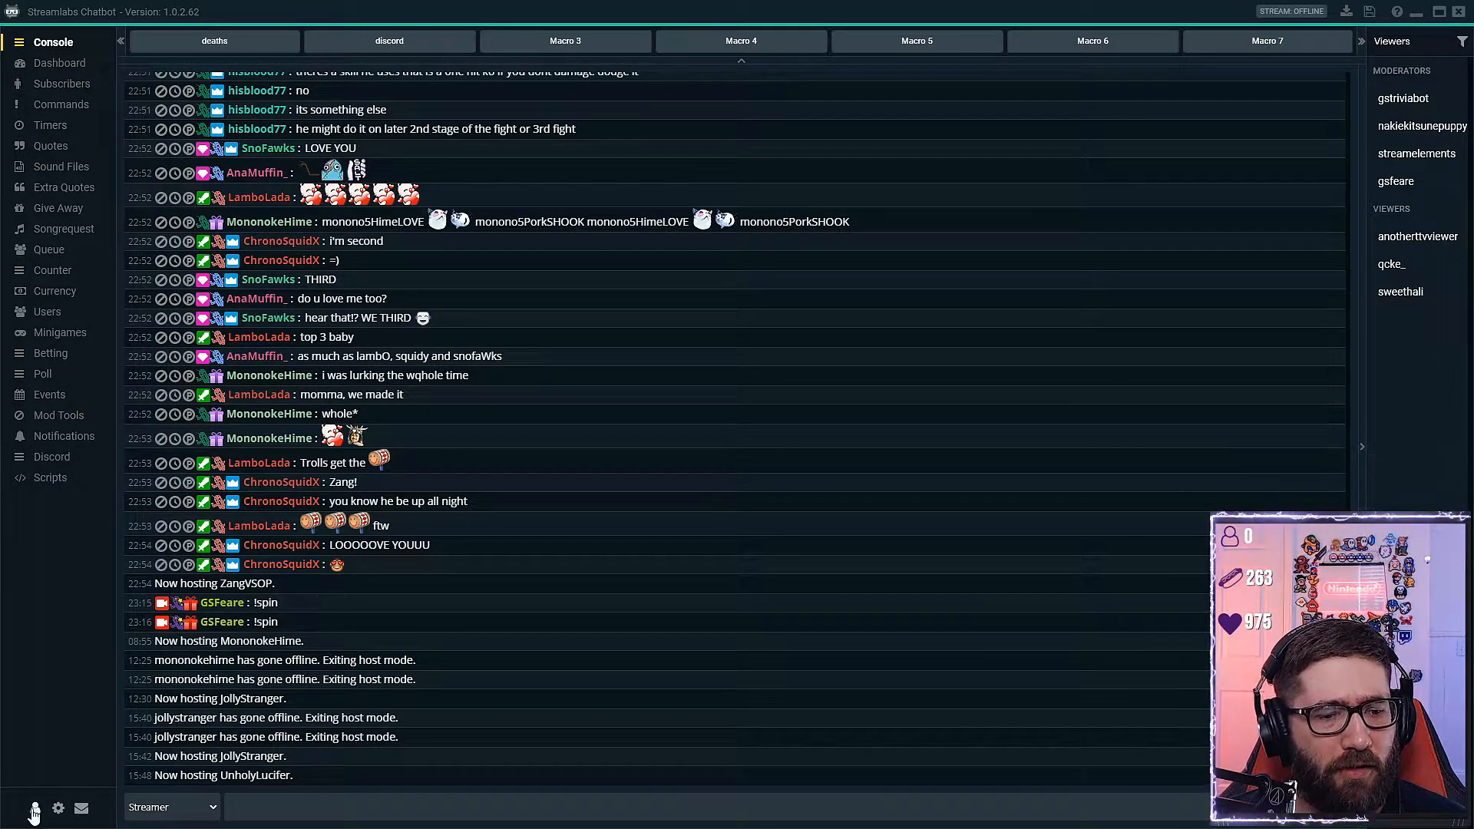
click(33, 807)
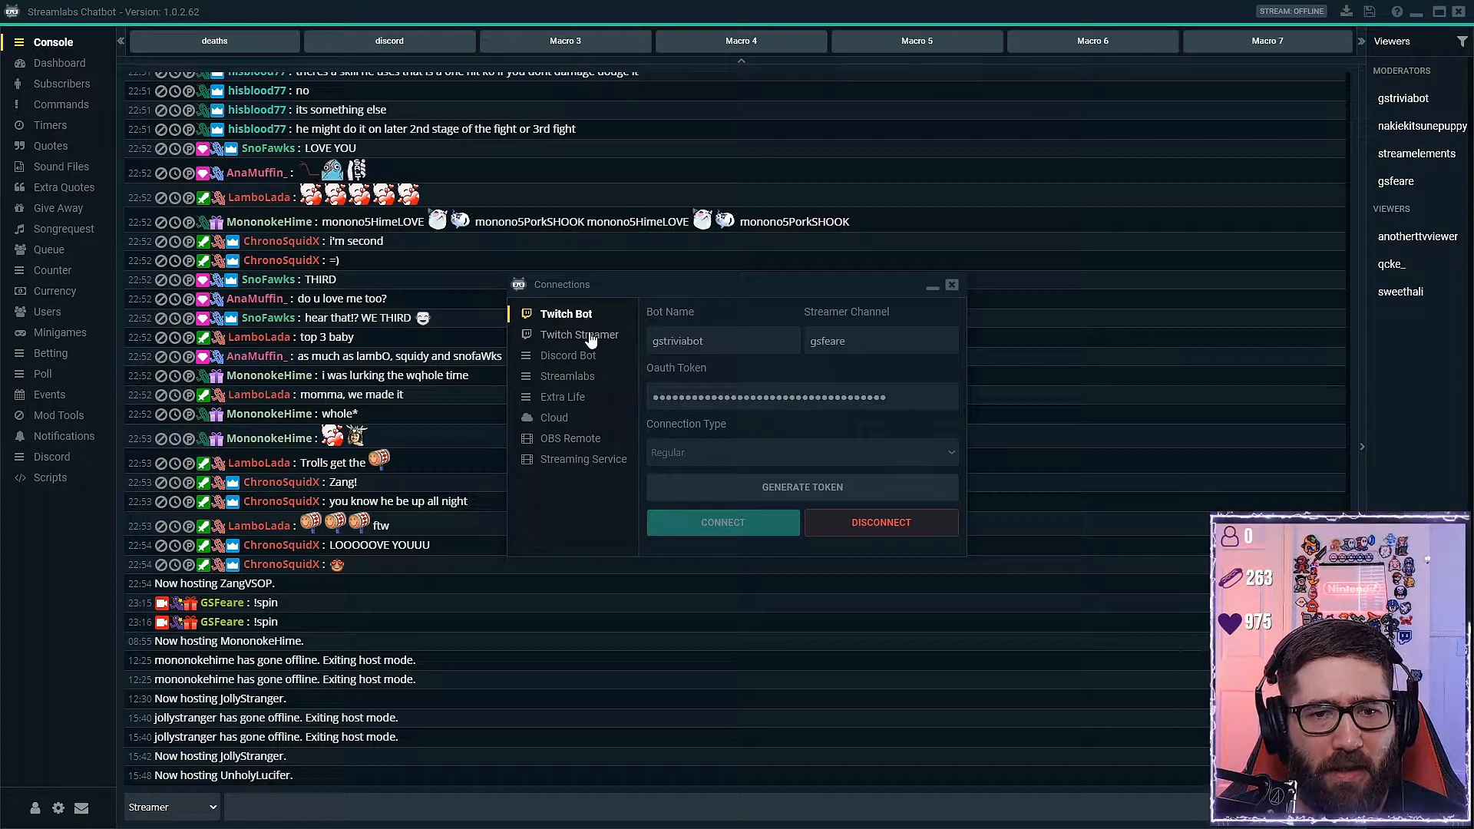
mouse_move(706, 430)
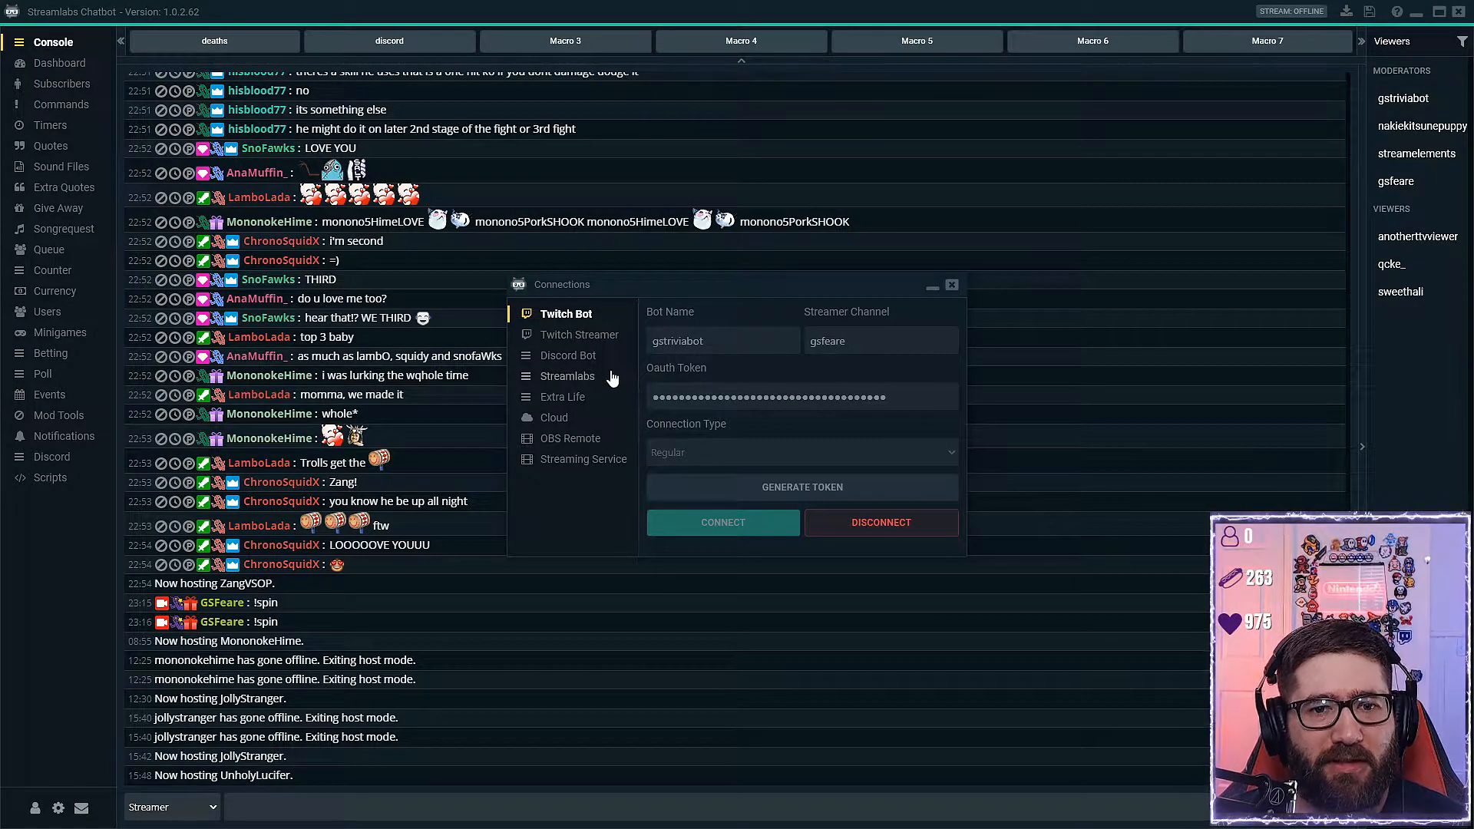
click(578, 335)
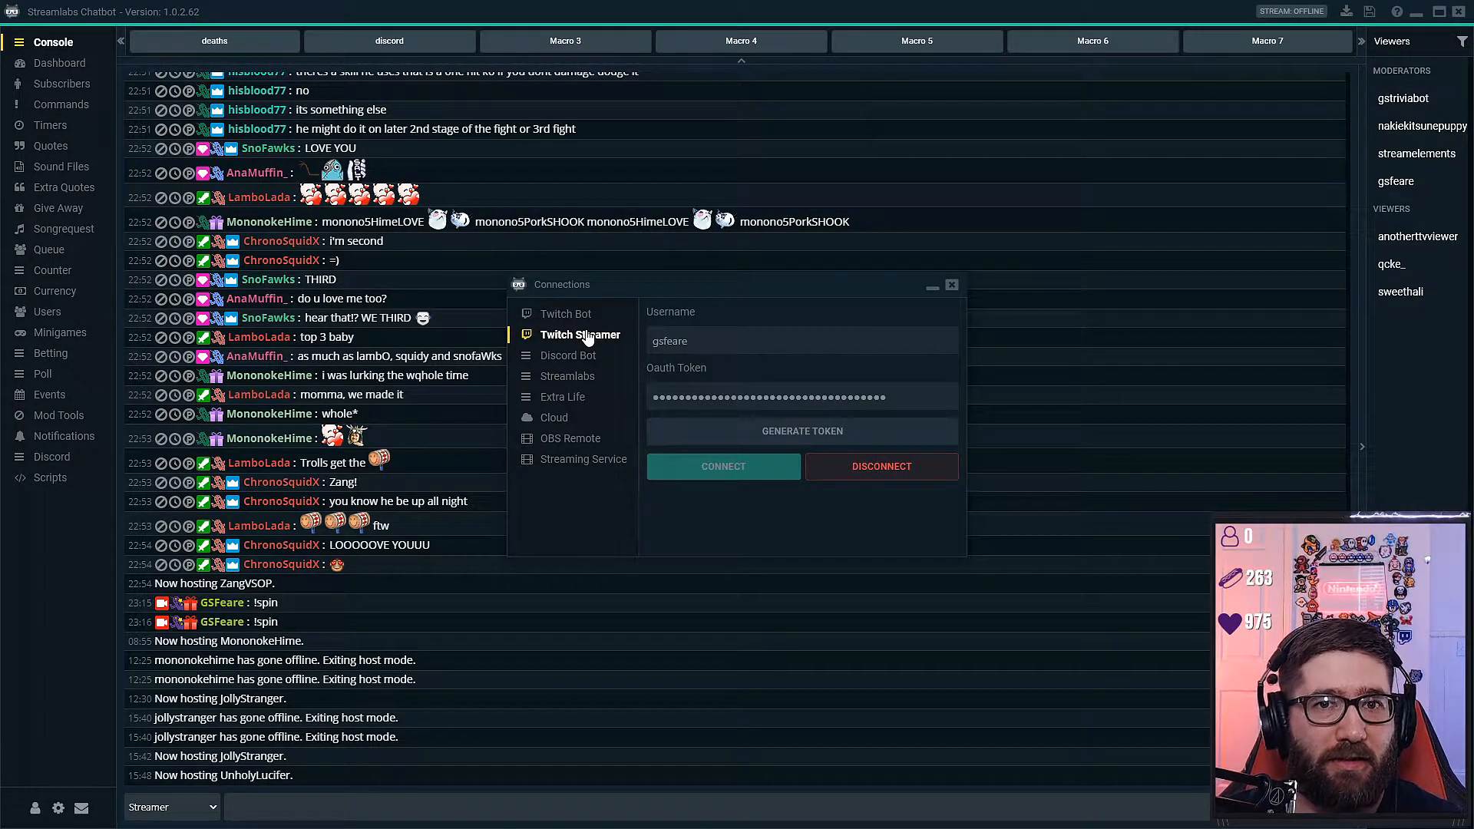
mouse_move(571, 313)
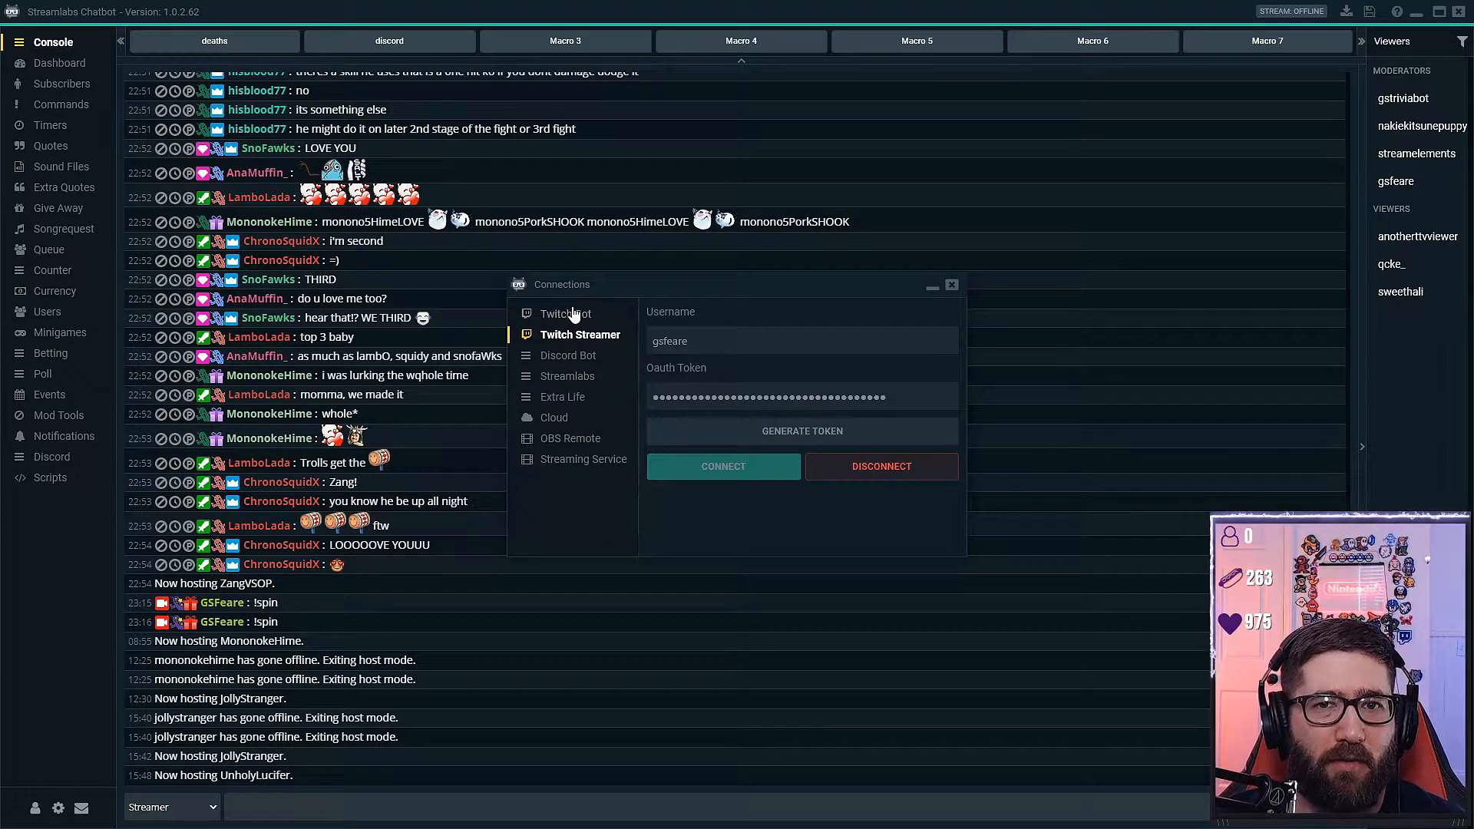
click(566, 313)
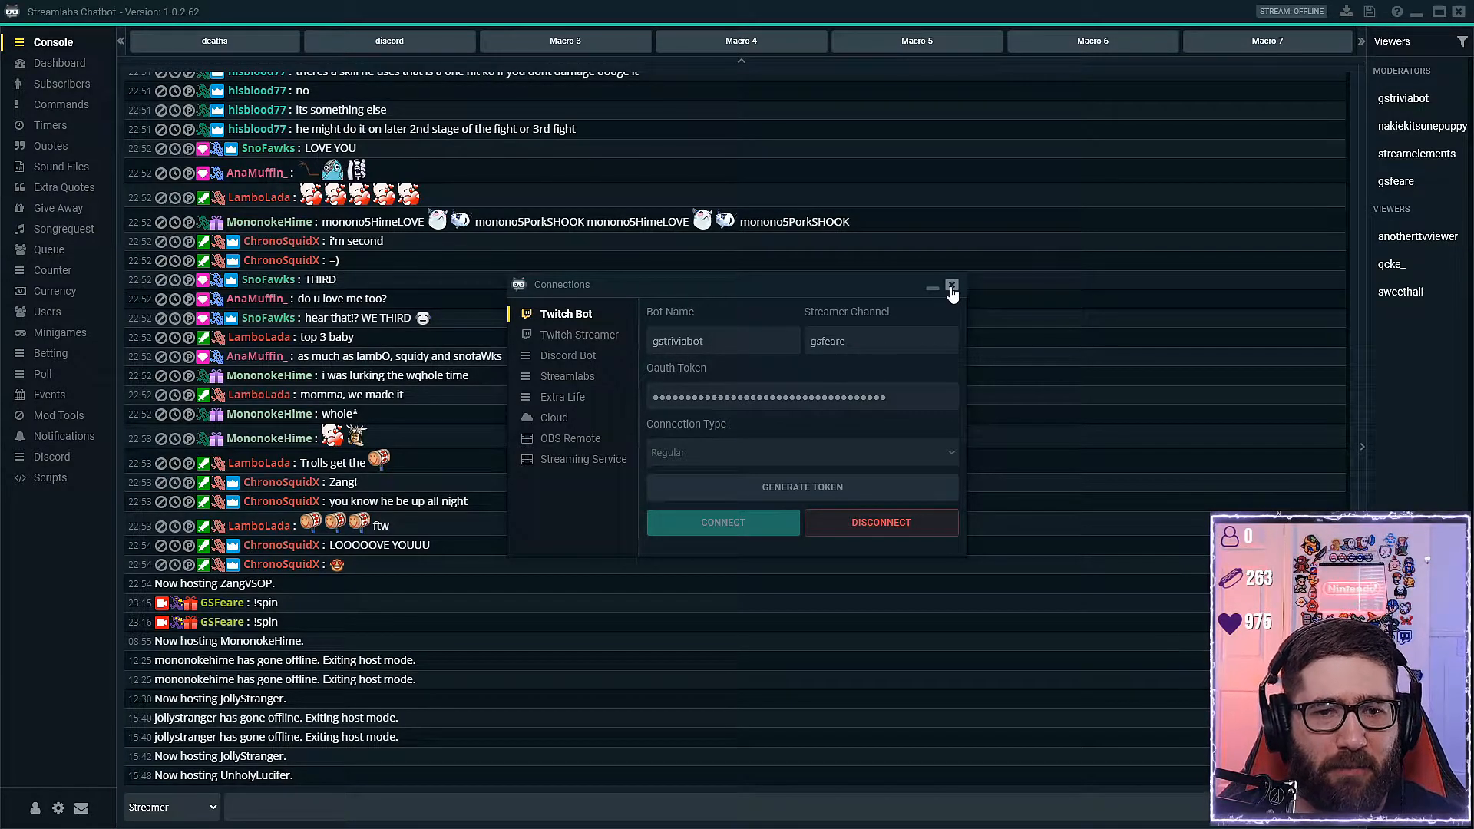
click(952, 285)
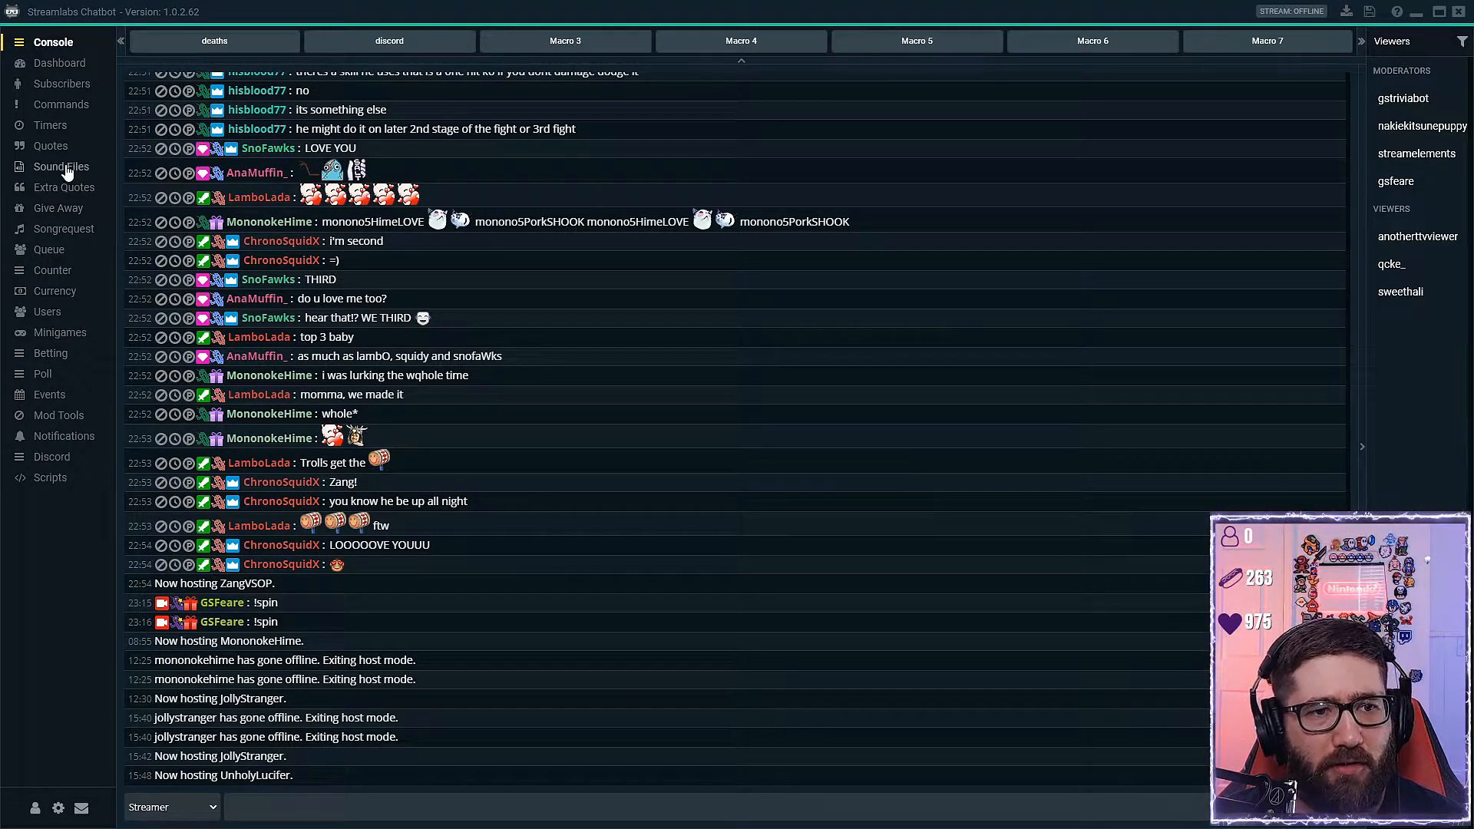
Step: Bring up the actions menu for the !exactly entry in Sound Files
click(55, 166)
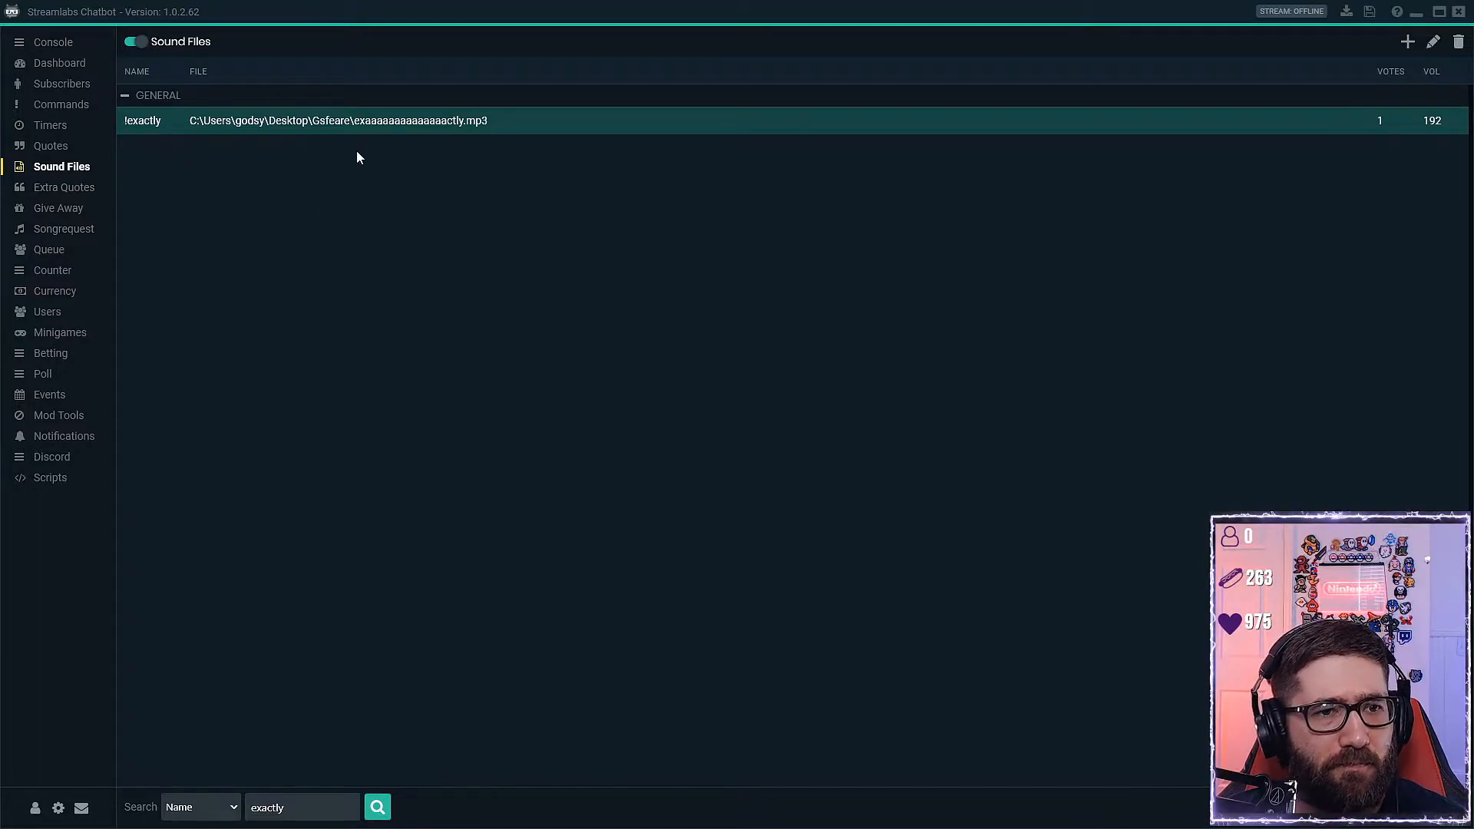
right_click(482, 123)
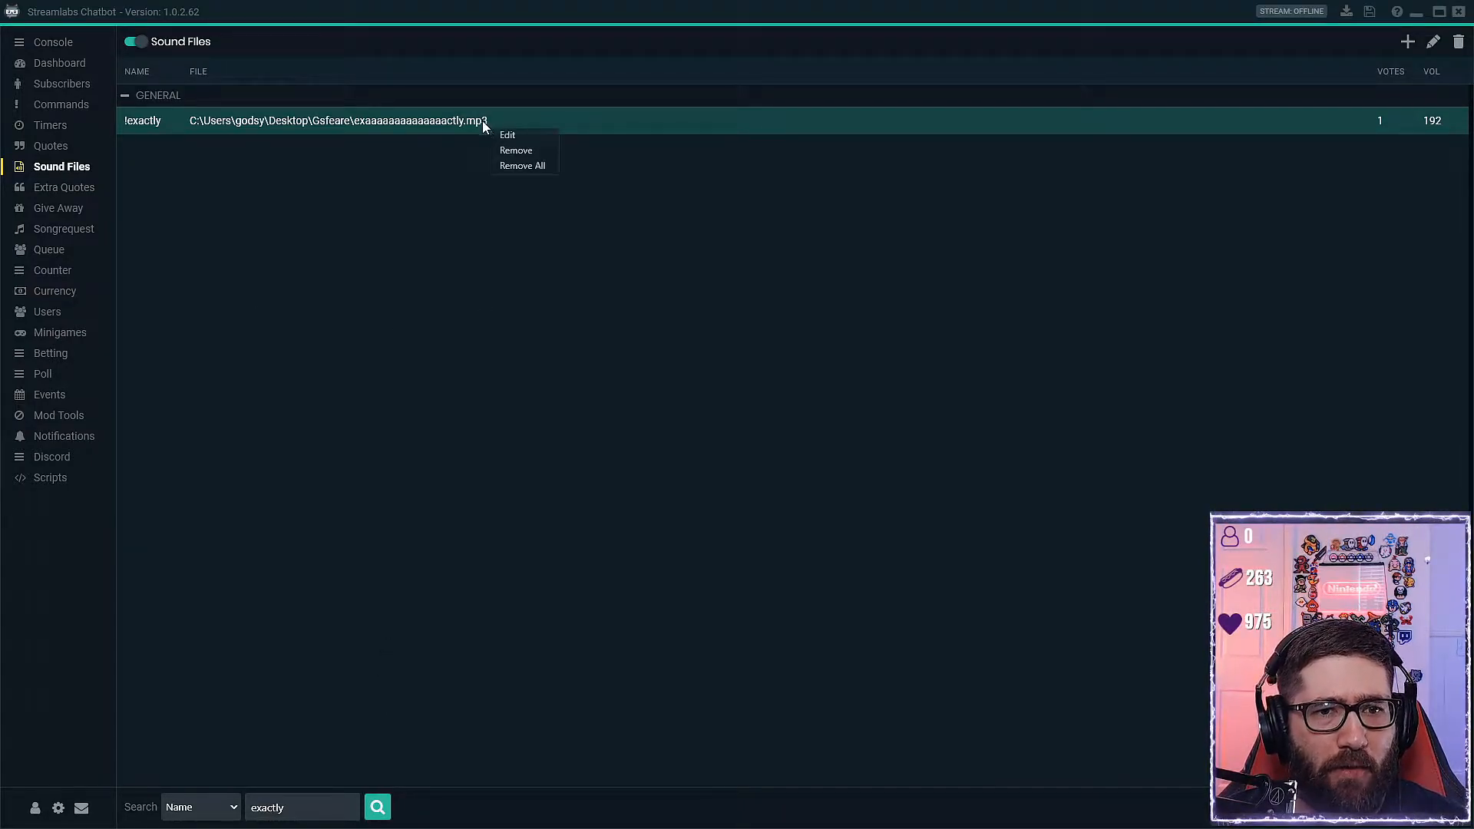
mouse_move(1107, 660)
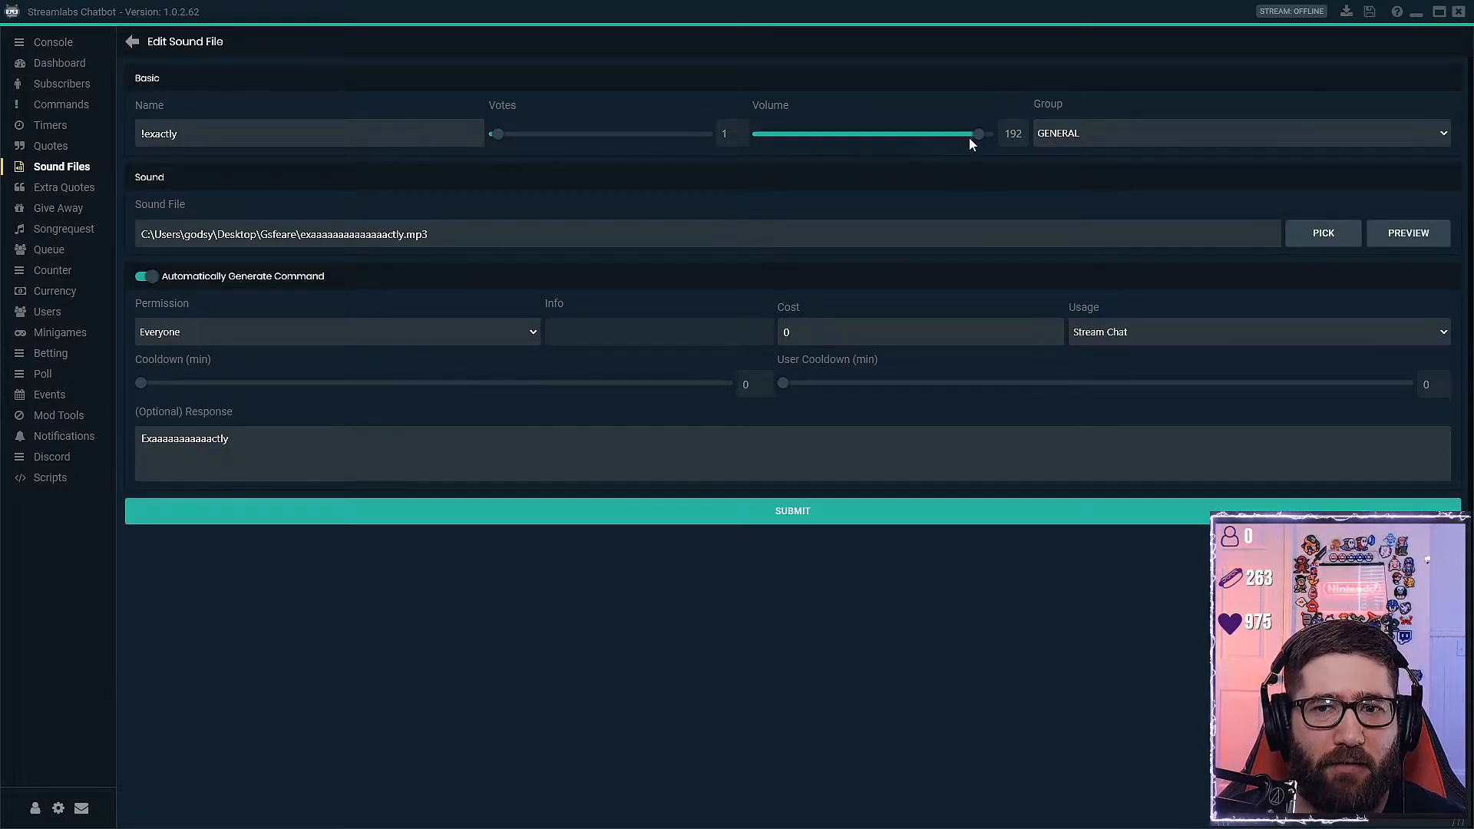
mouse_move(919, 128)
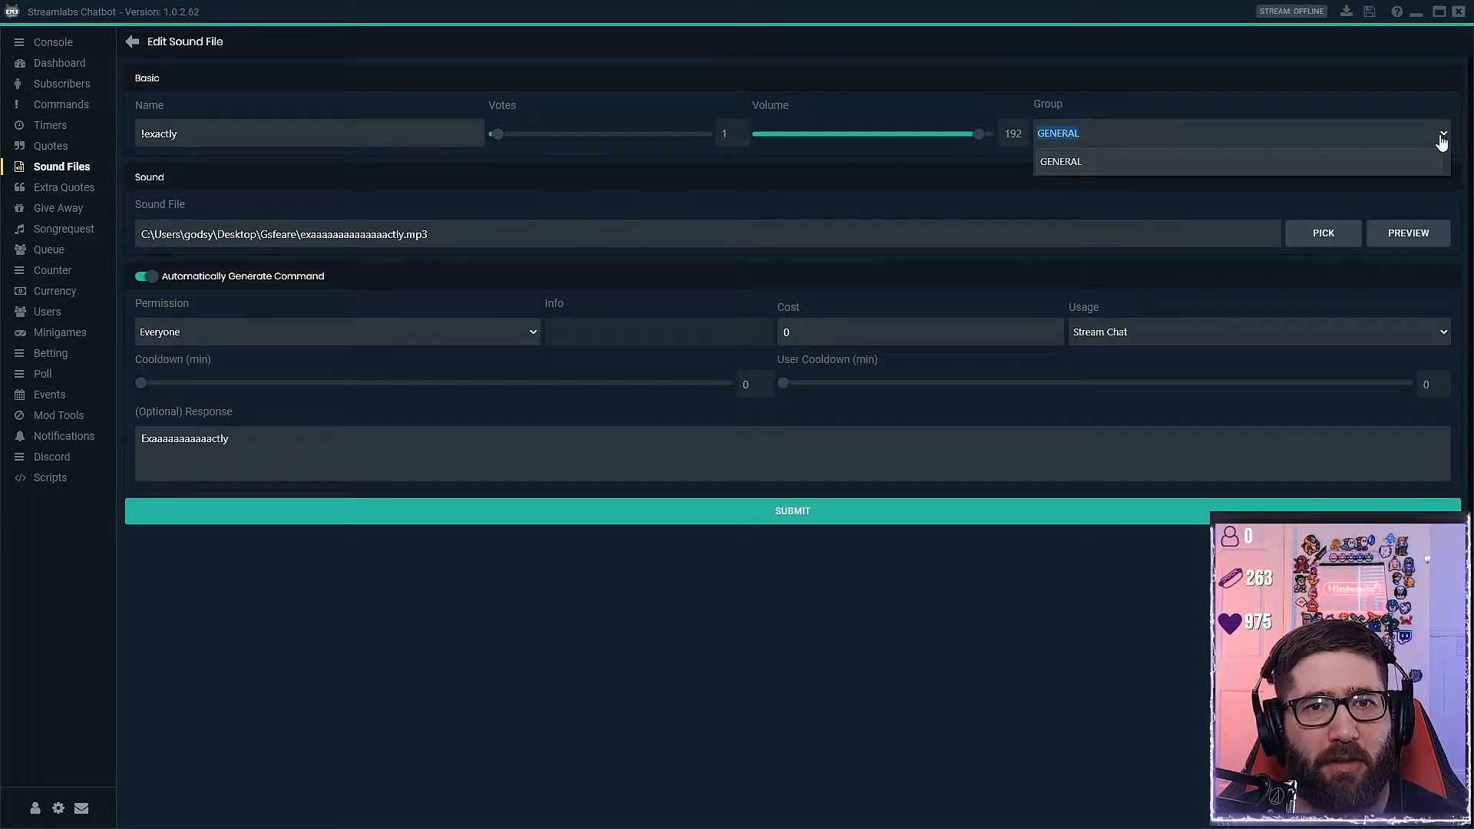
click(1057, 162)
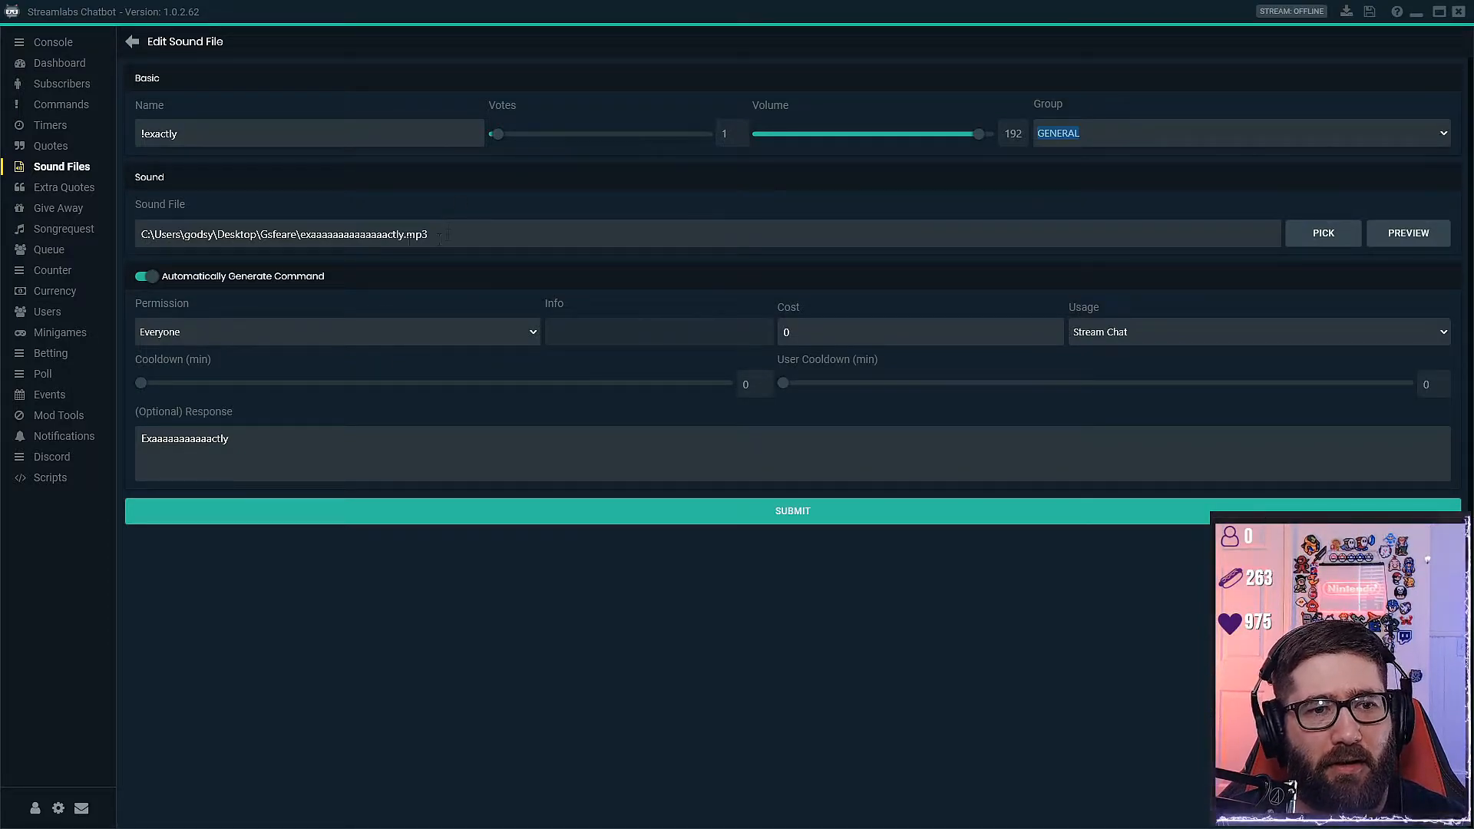
mouse_move(1322, 233)
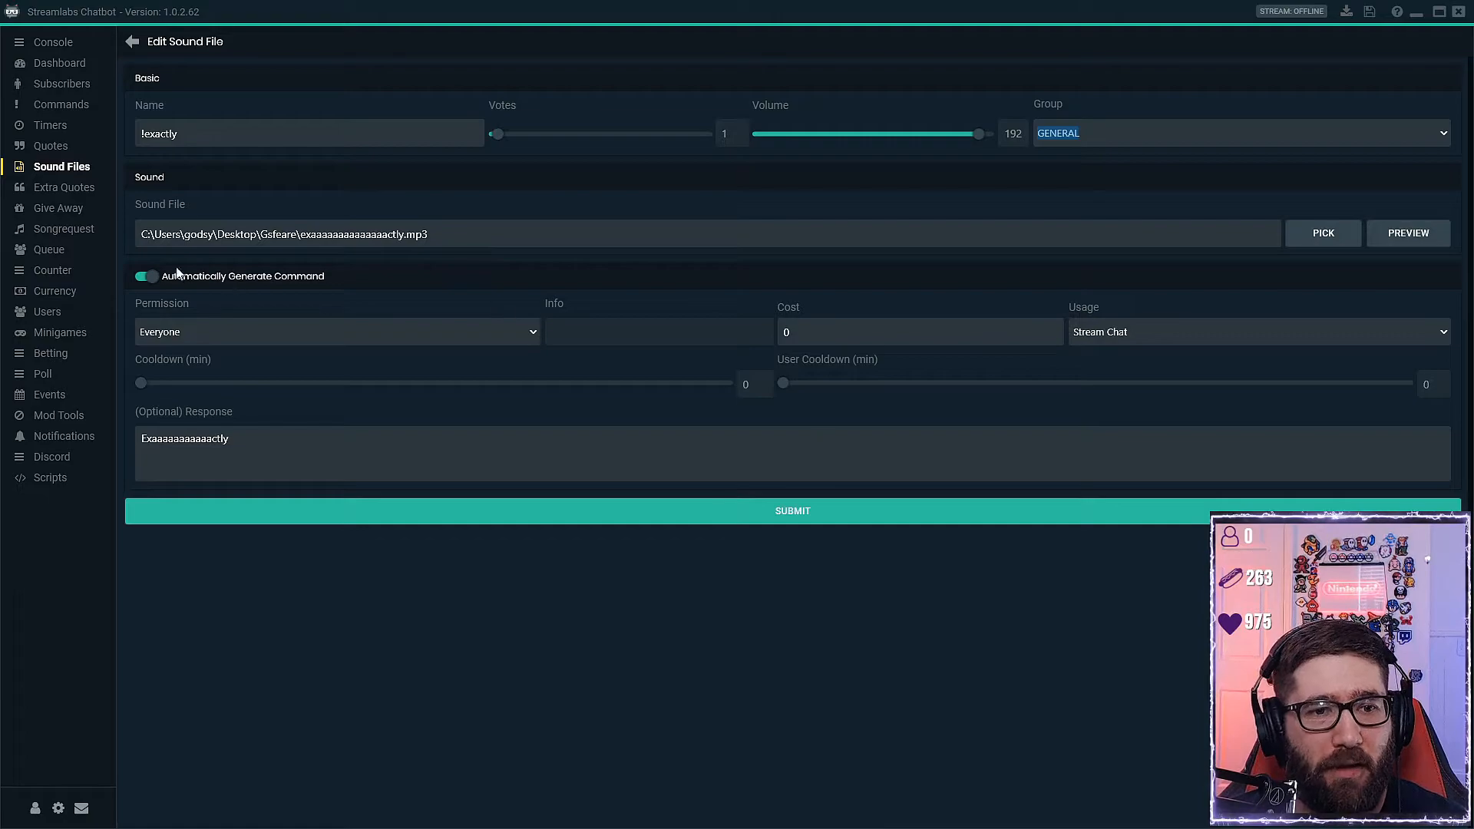
mouse_move(1408, 233)
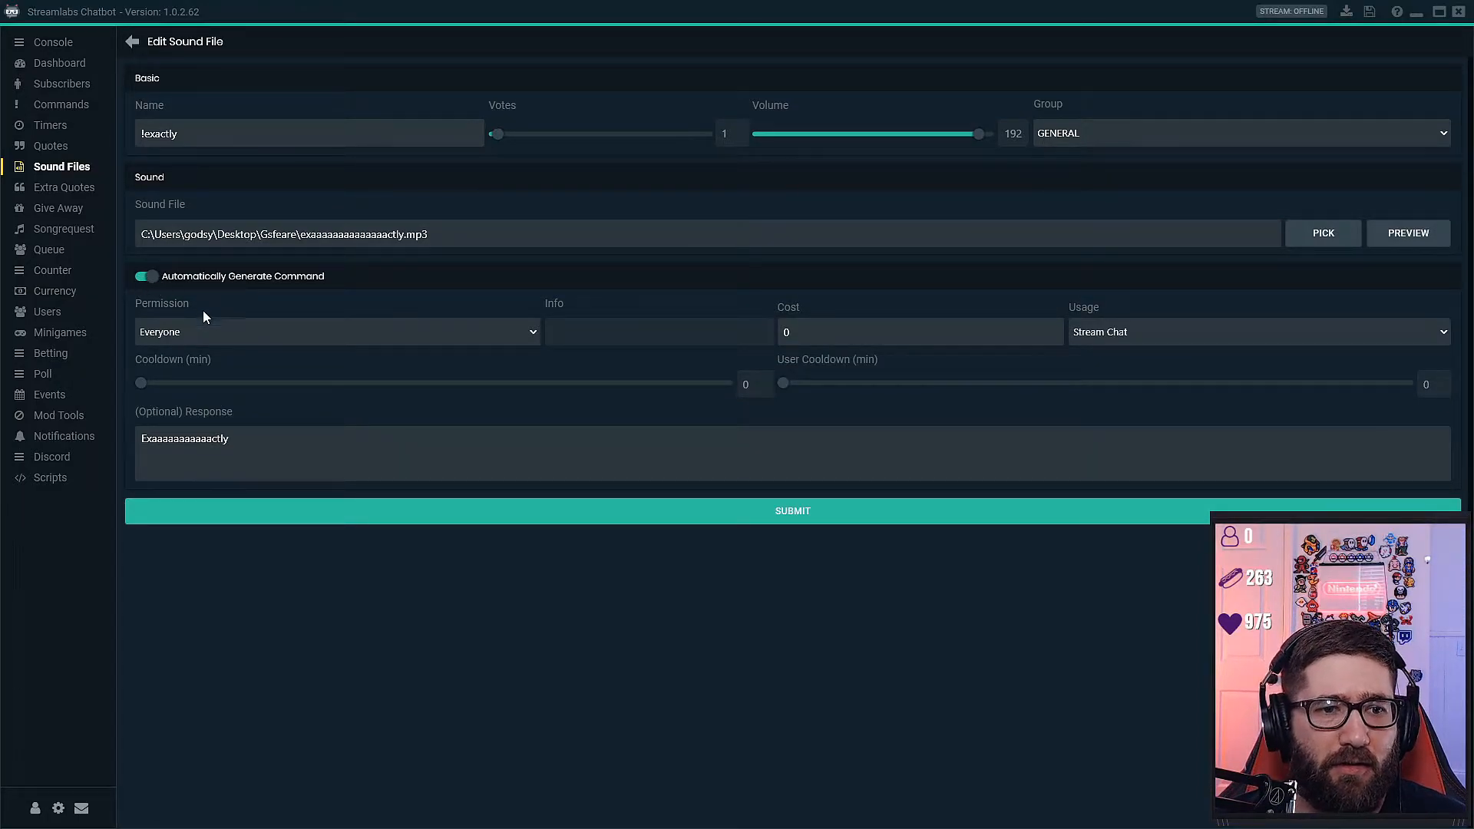
click(336, 332)
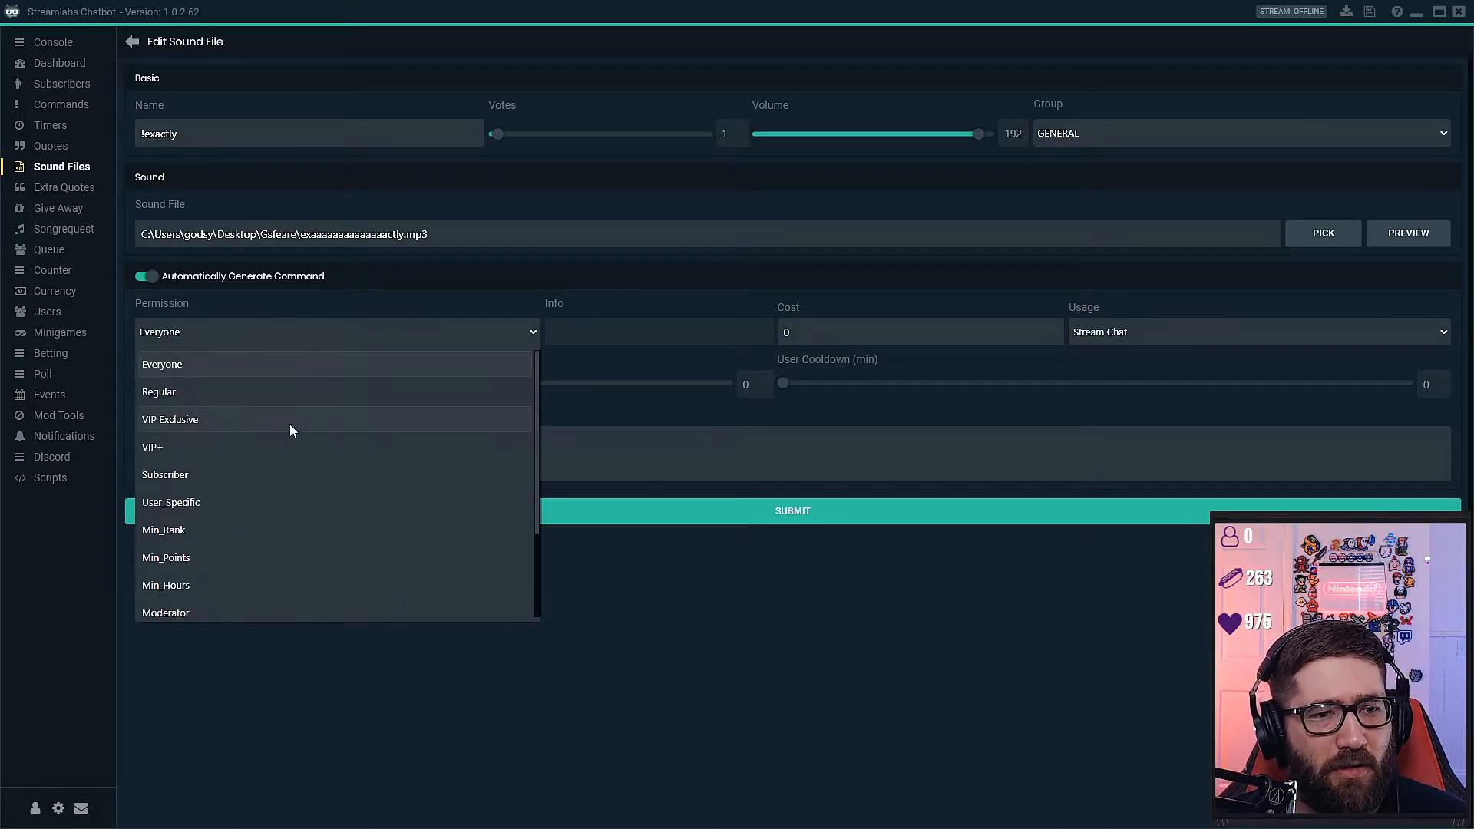
mouse_move(277, 445)
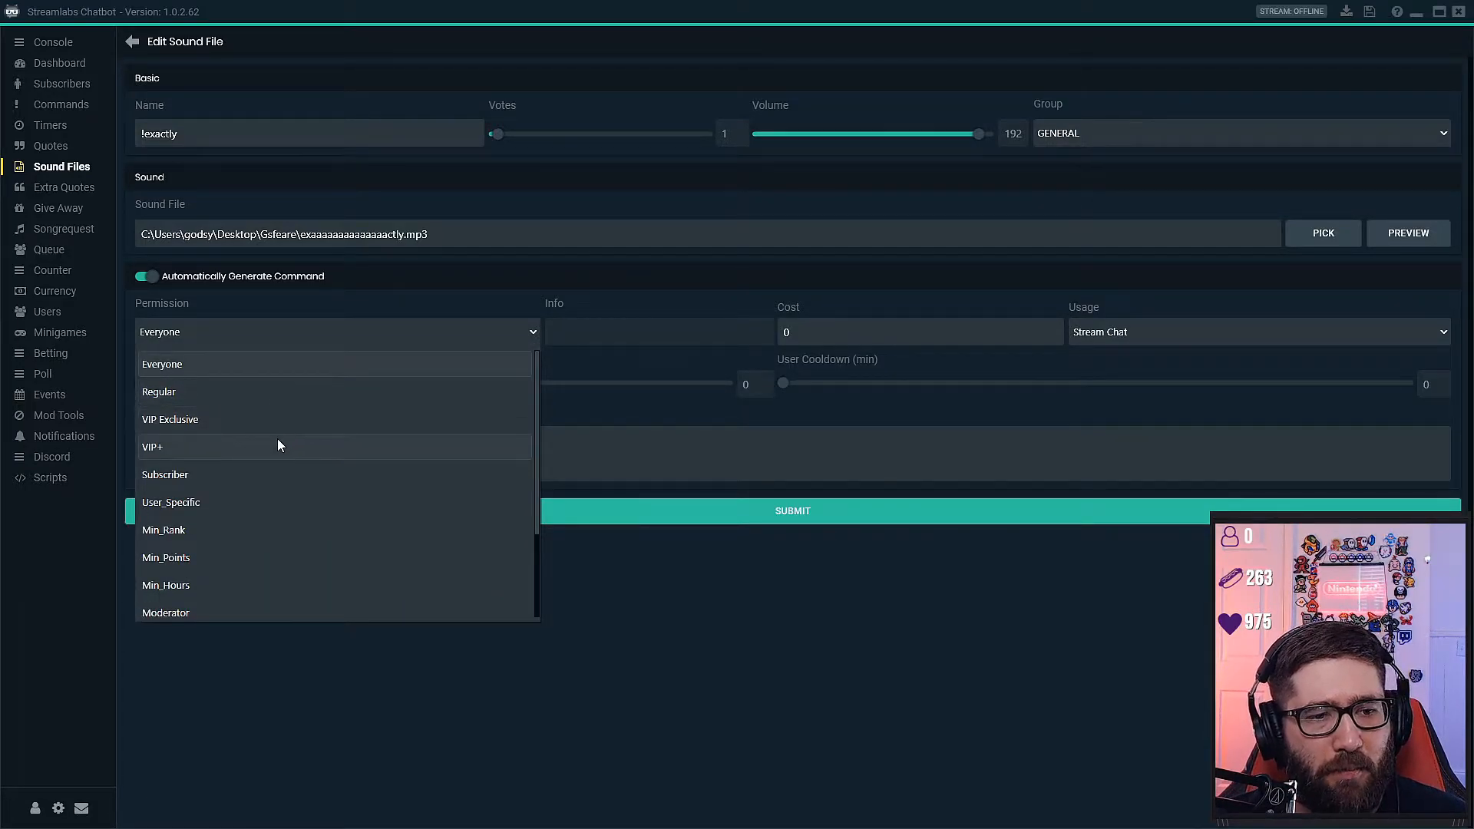
scroll(down, 3)
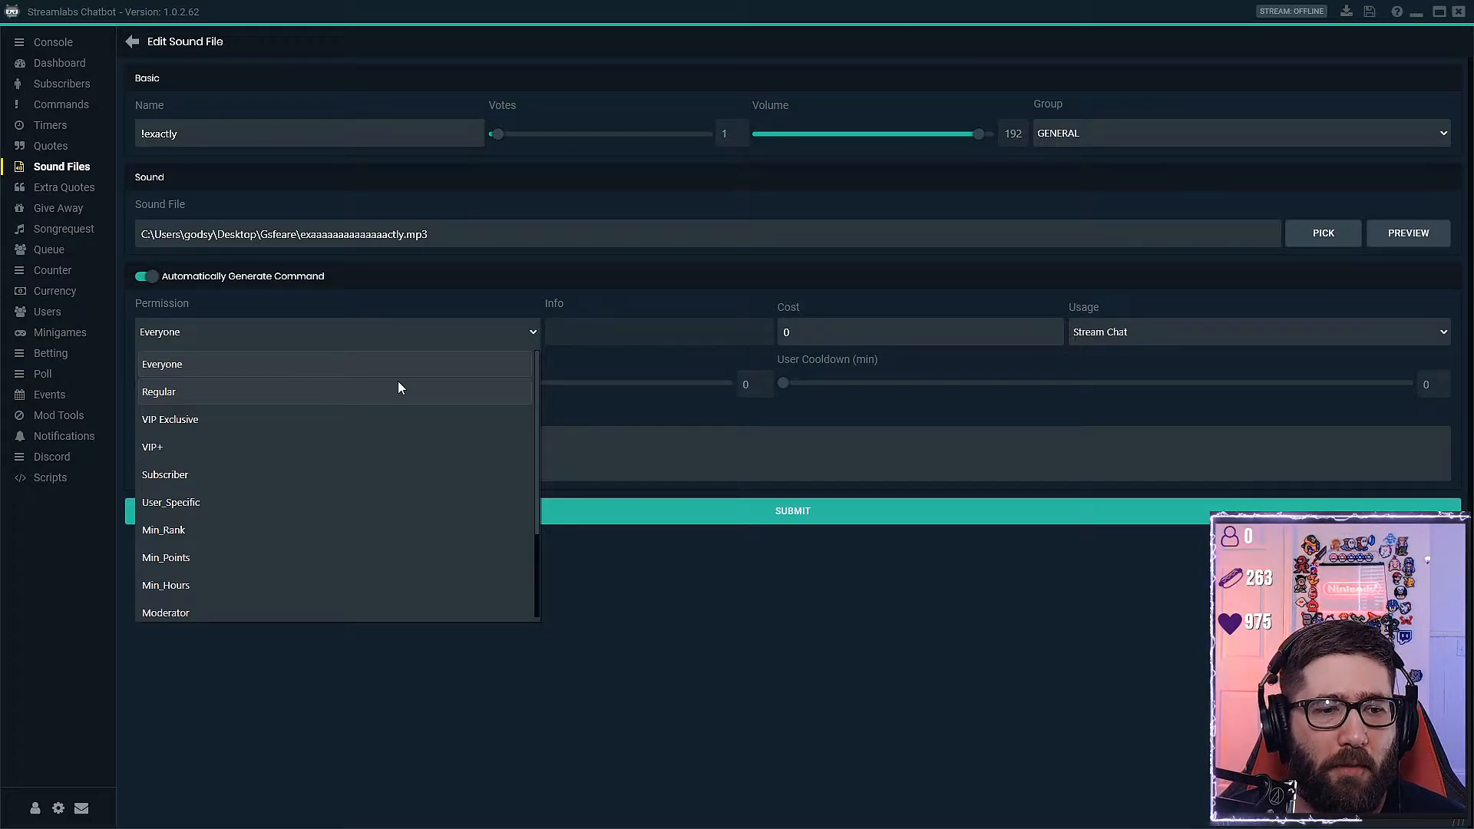
mouse_move(800, 628)
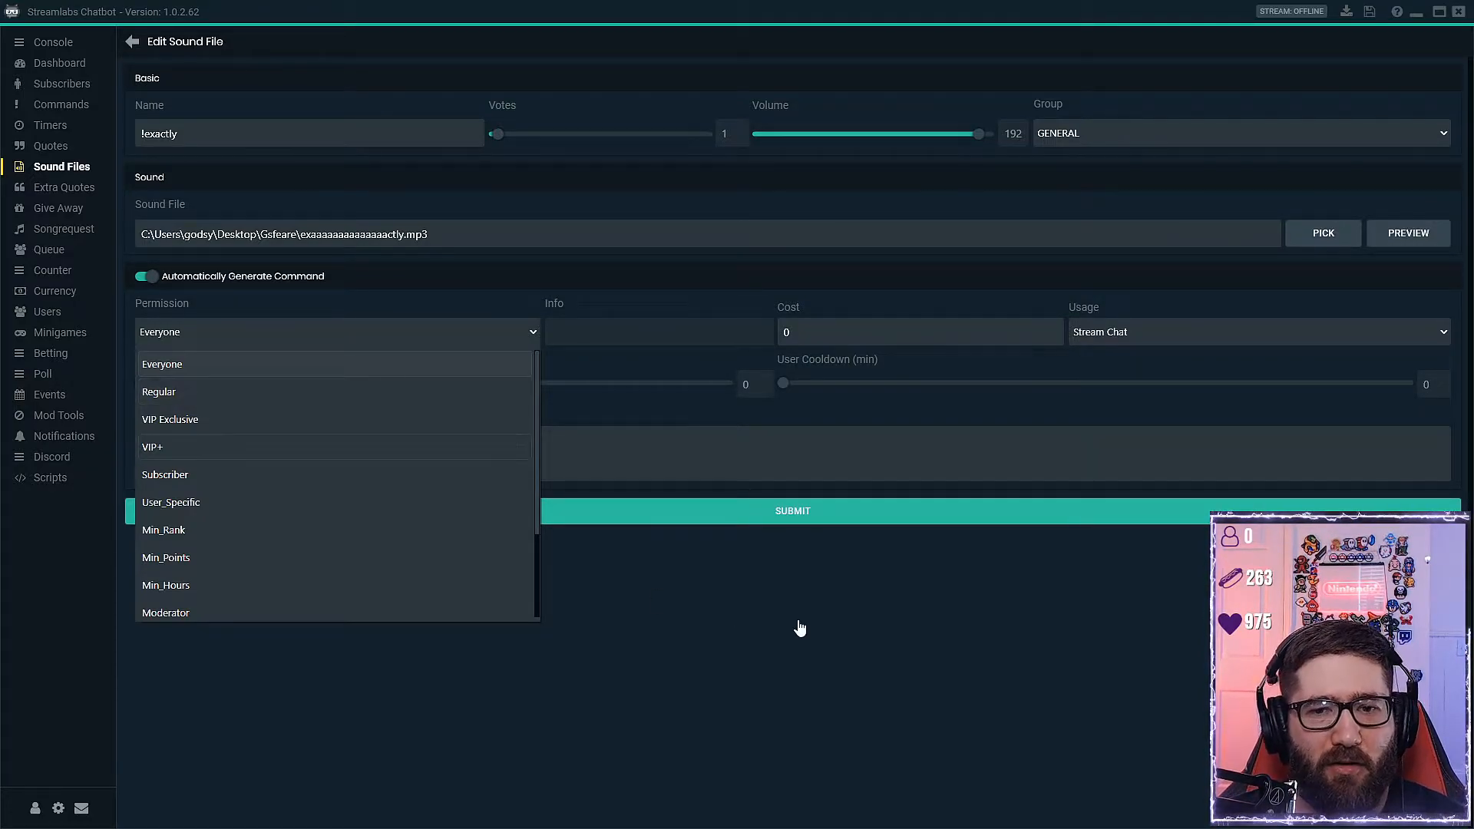
click(161, 364)
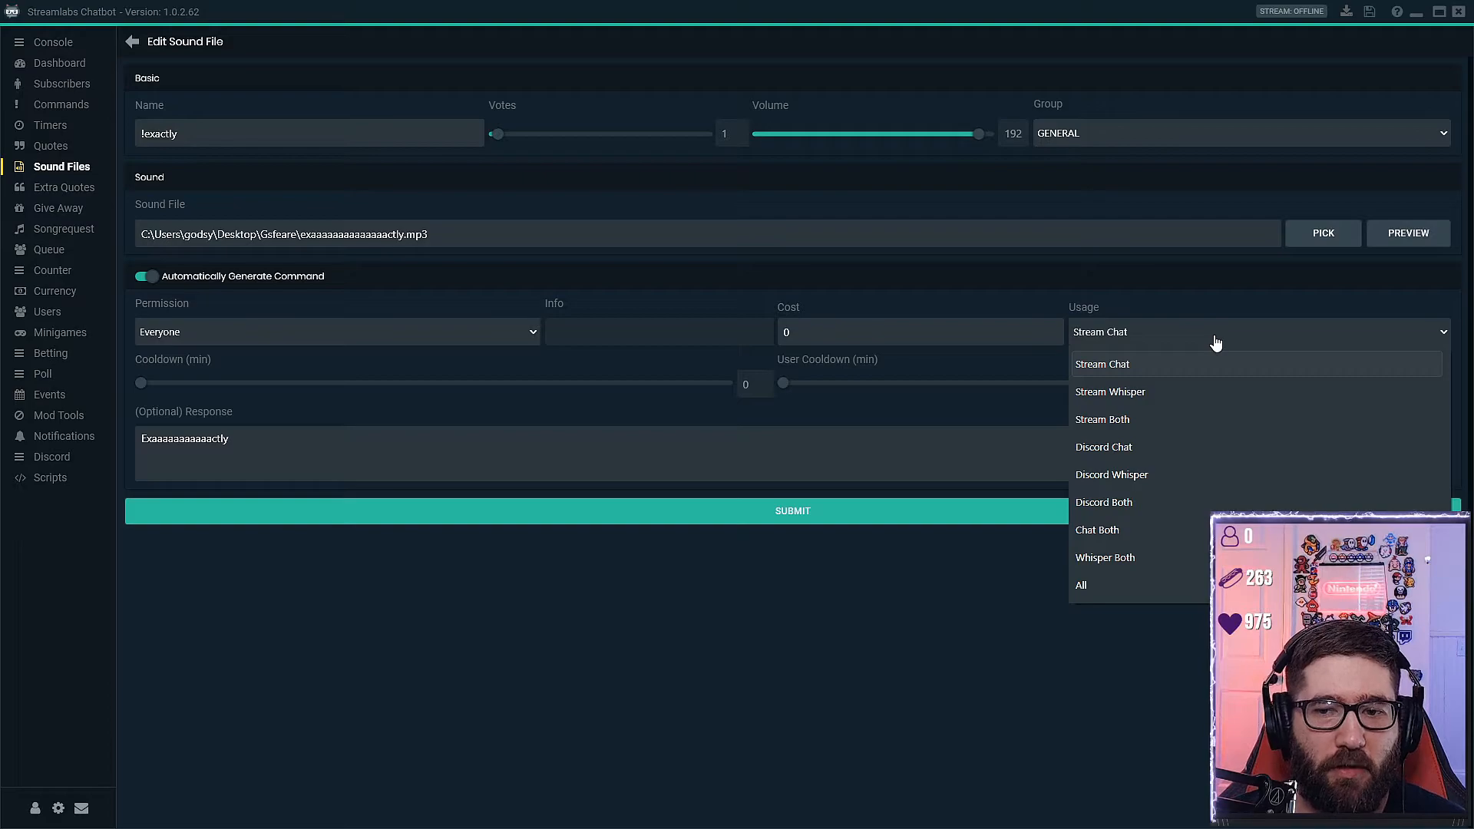
Step: Keep Usage at Stream Chat and submit the !exactly sound file
click(1103, 364)
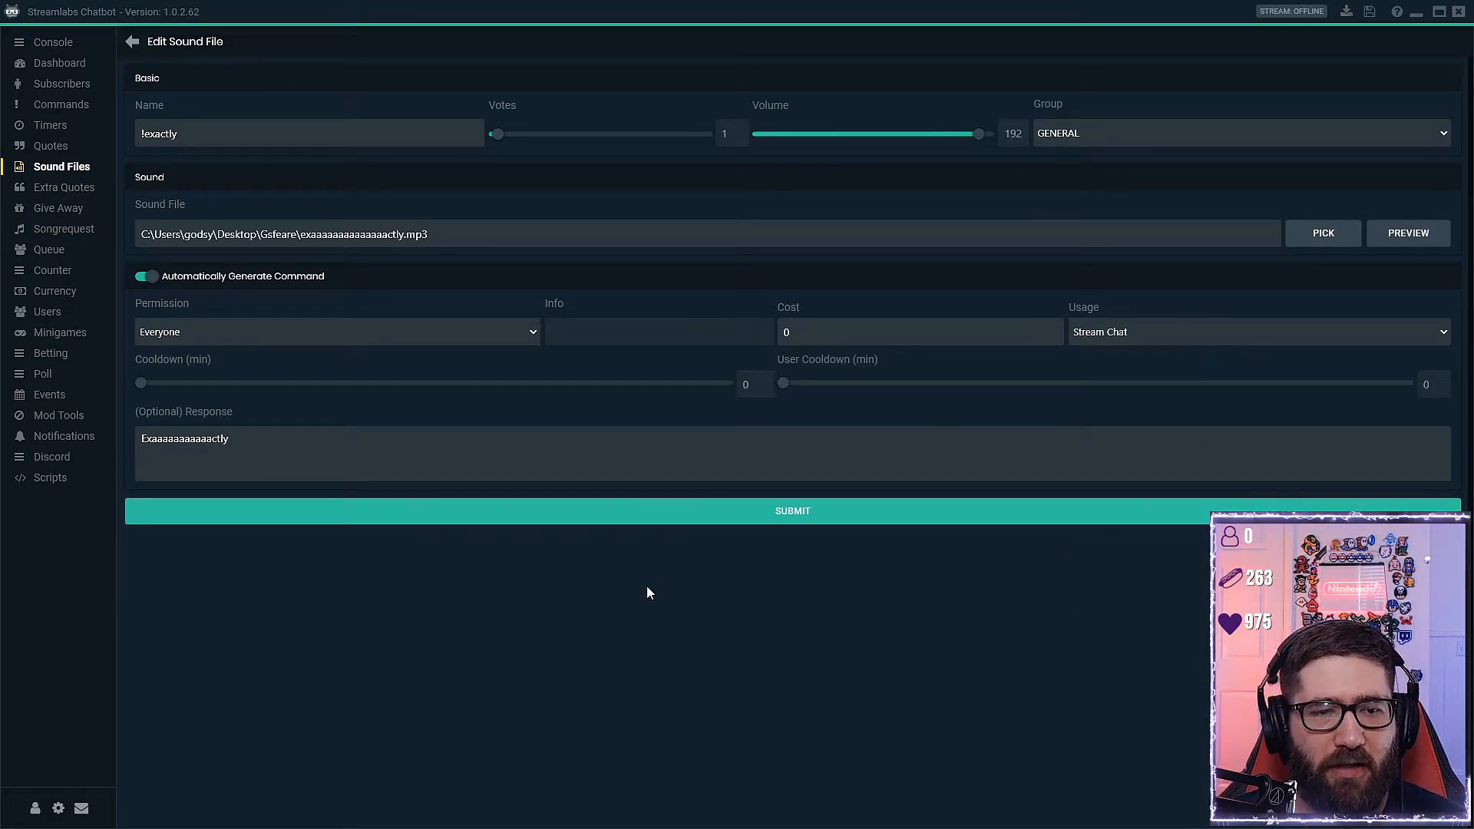
mouse_move(634, 608)
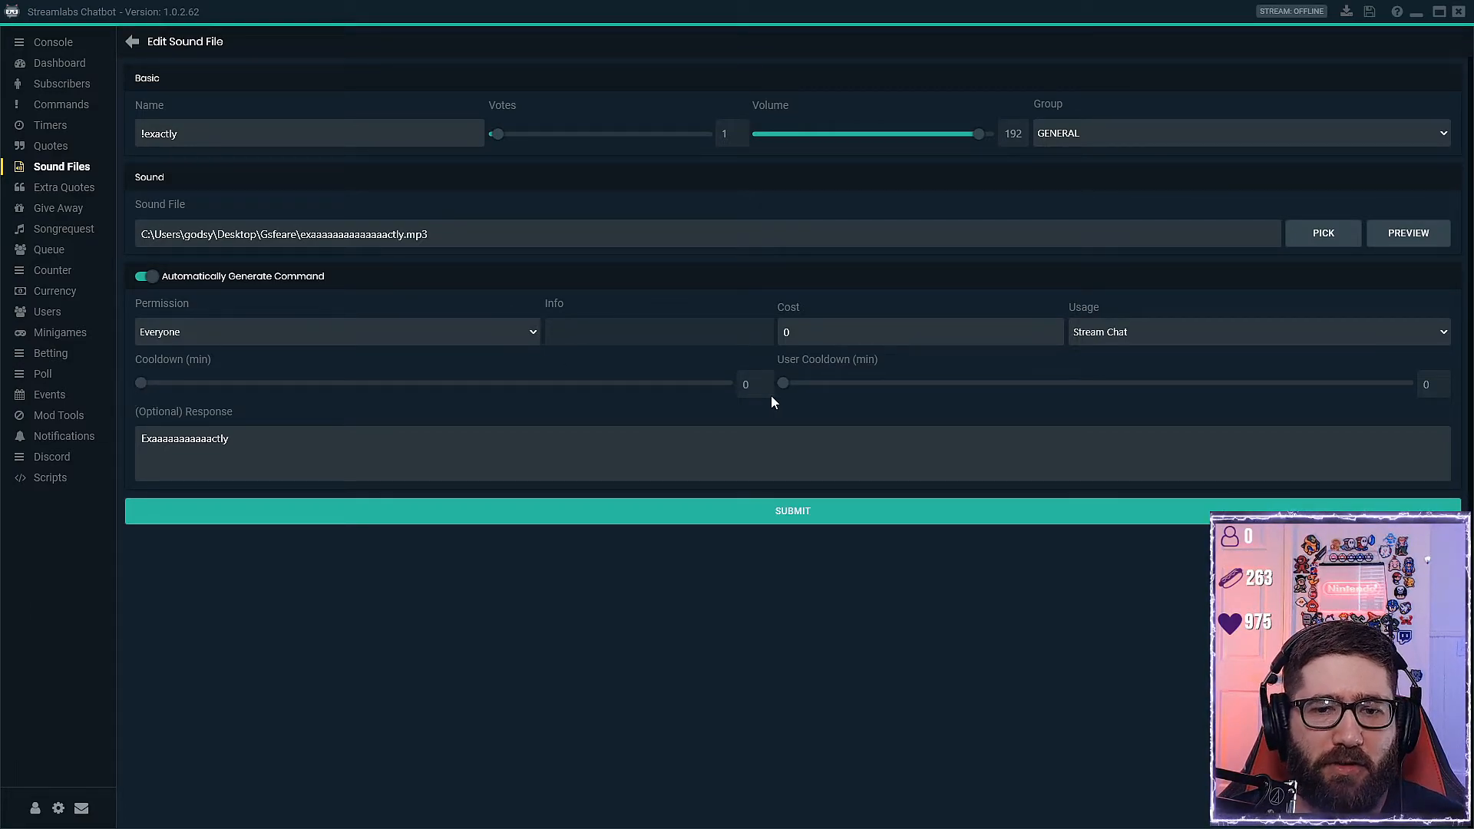
mouse_move(784, 392)
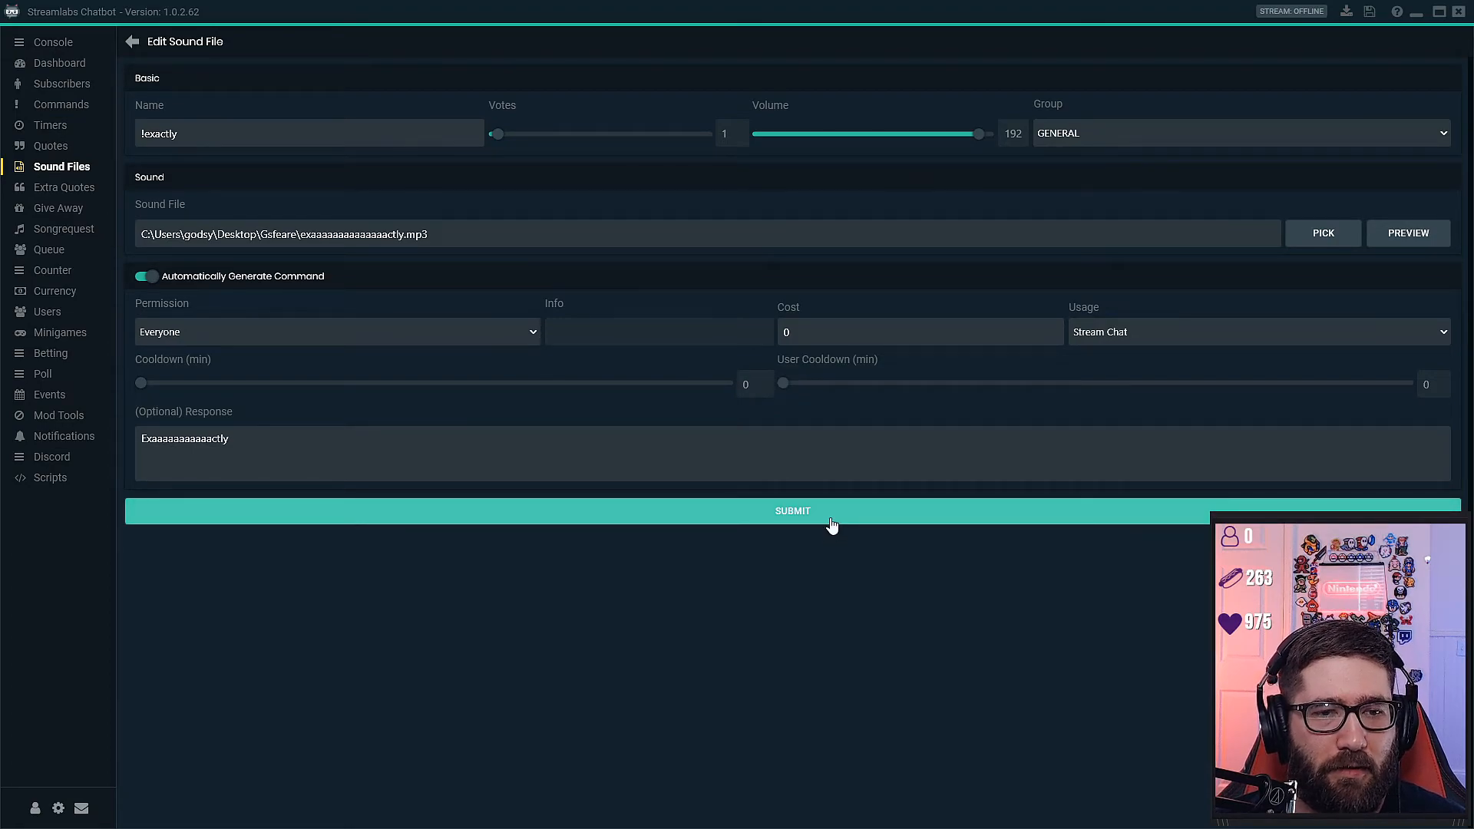
click(793, 510)
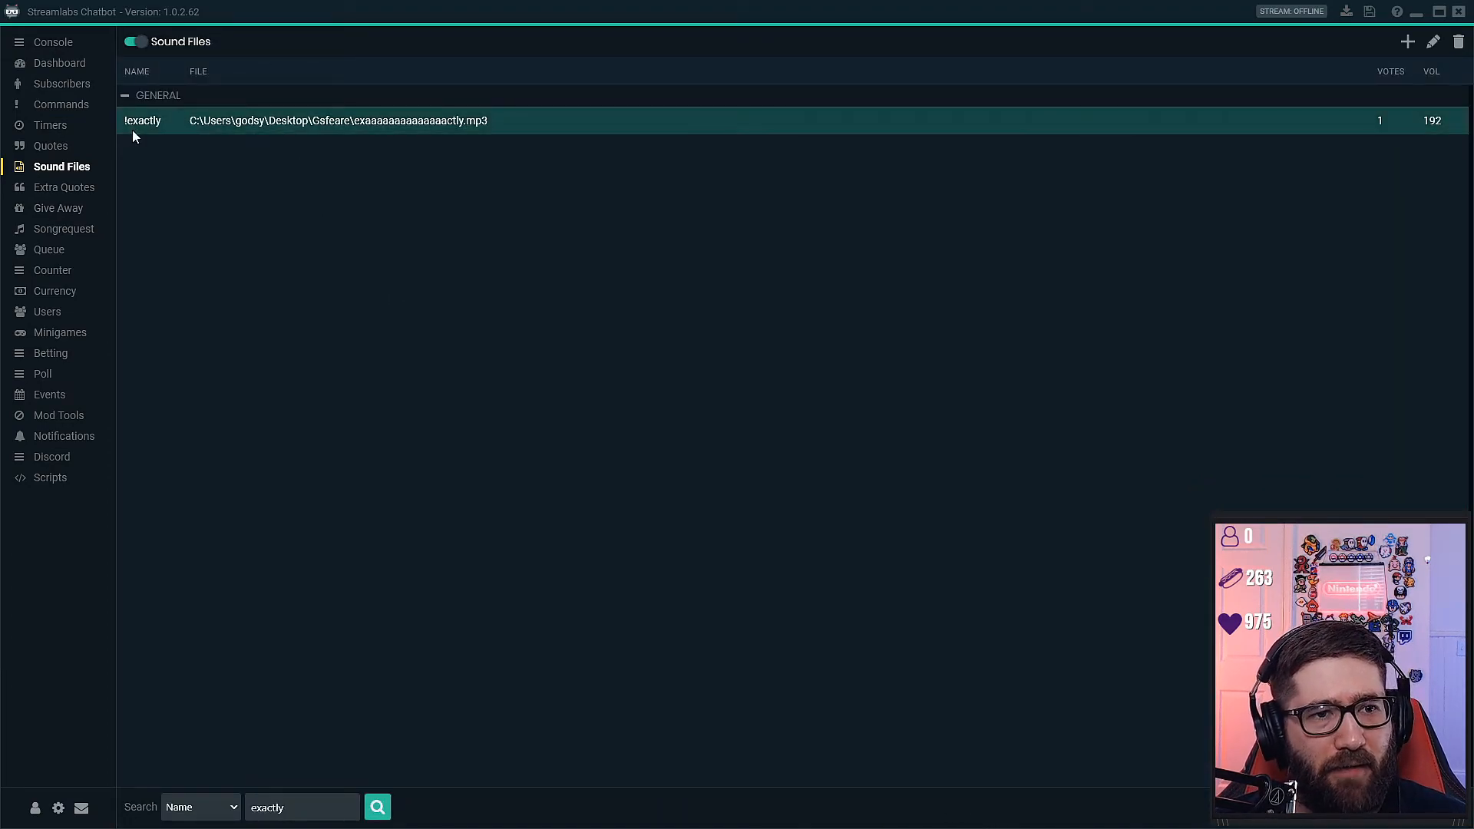